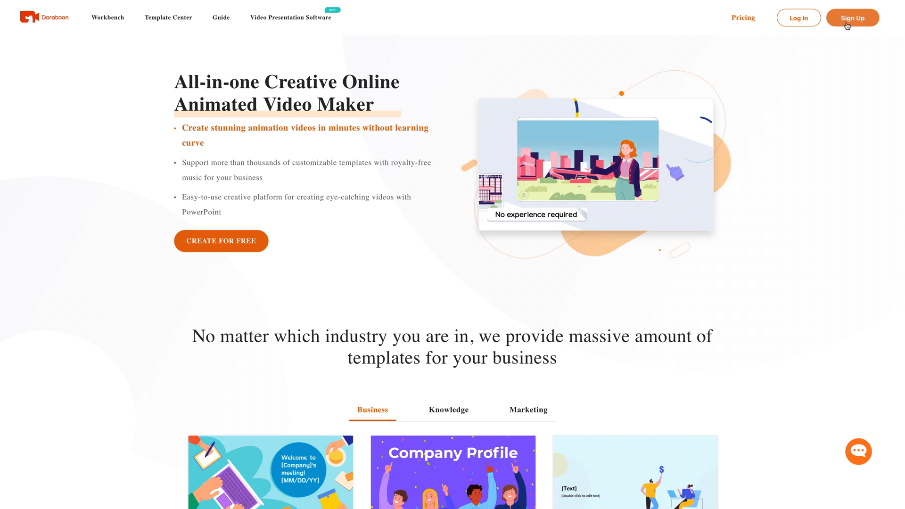
Open the Doratoon sign-up form and begin entering the email 'ricksanchez@'.
{"action": "left_click", "coordinate": [853, 18]}
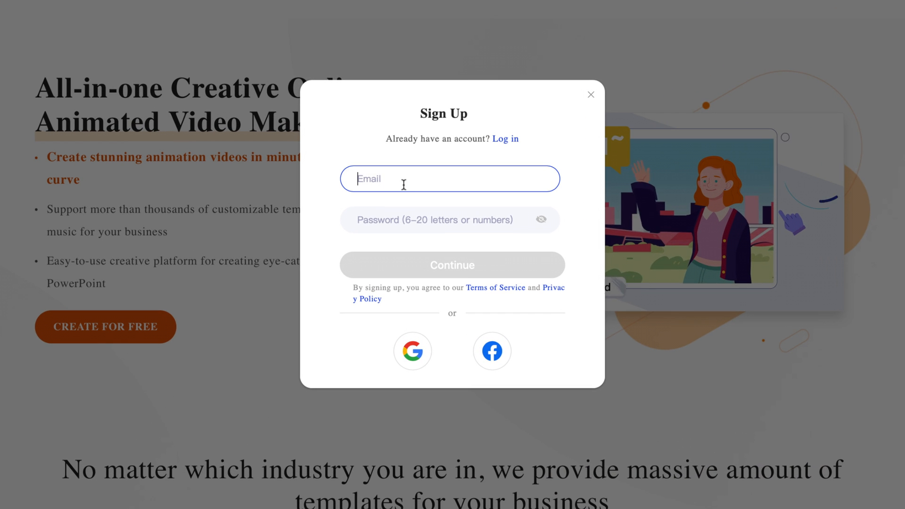
{"action": "type", "text": "ricksanchez@"}
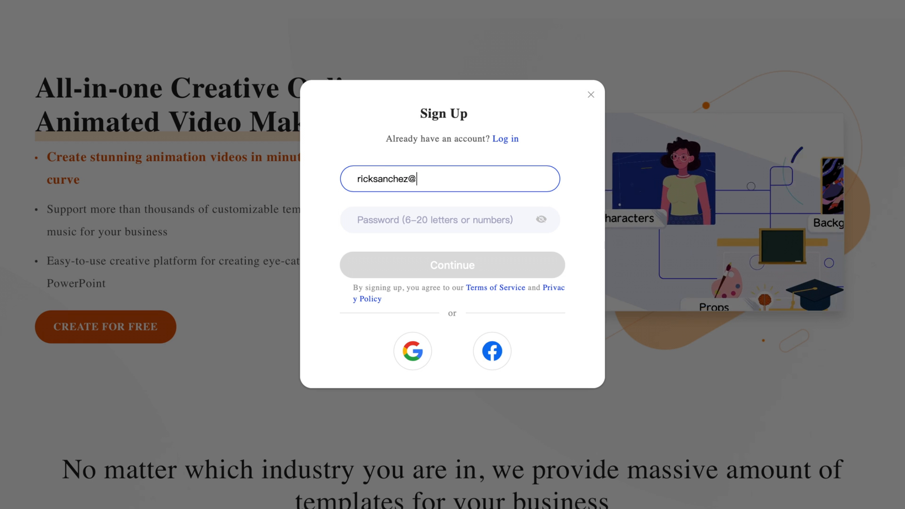